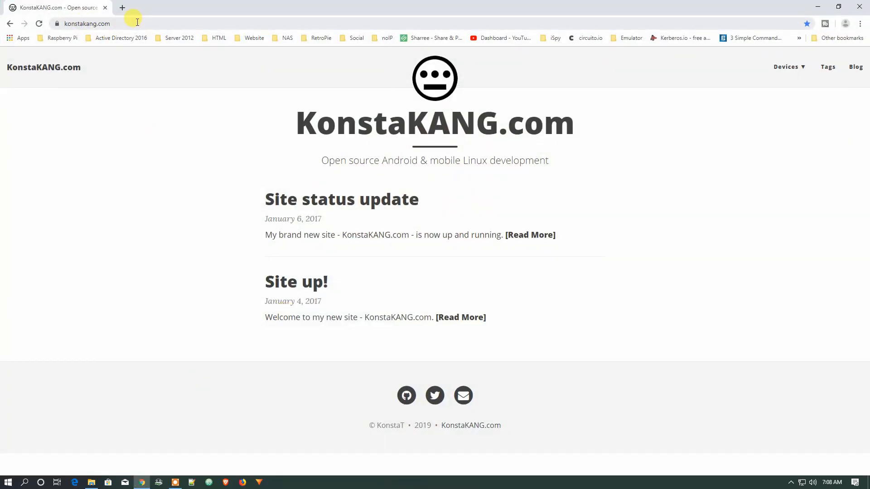
Open the Raspberry Pi 3 device page from Devices, then its LineageOS 16.0 (Android 9) build link
left_click(86, 23)
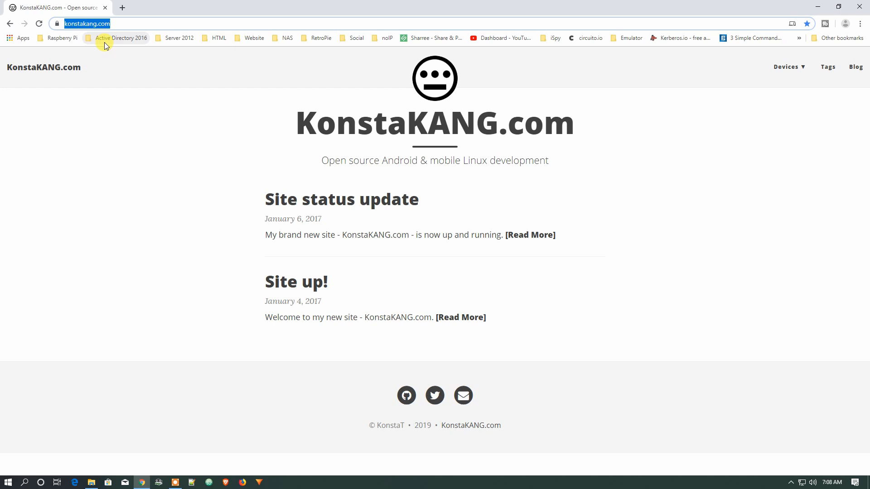
left_click(787, 67)
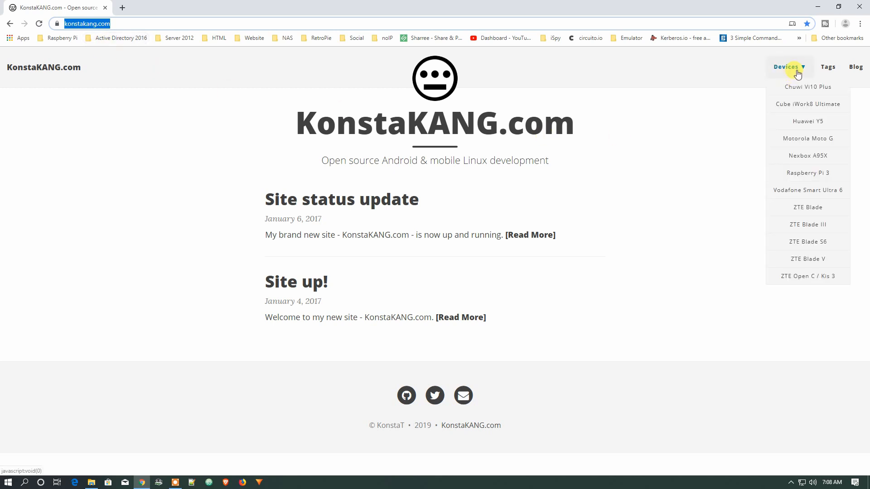
mouse_move(808, 155)
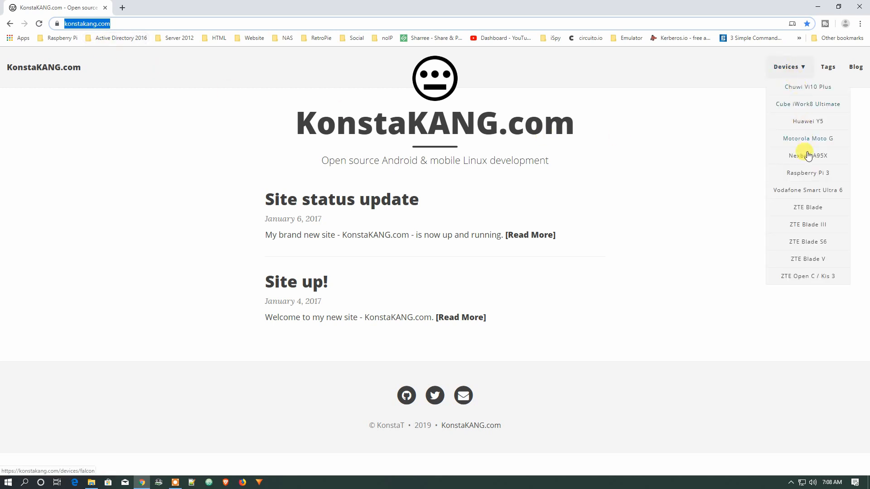
left_click(808, 173)
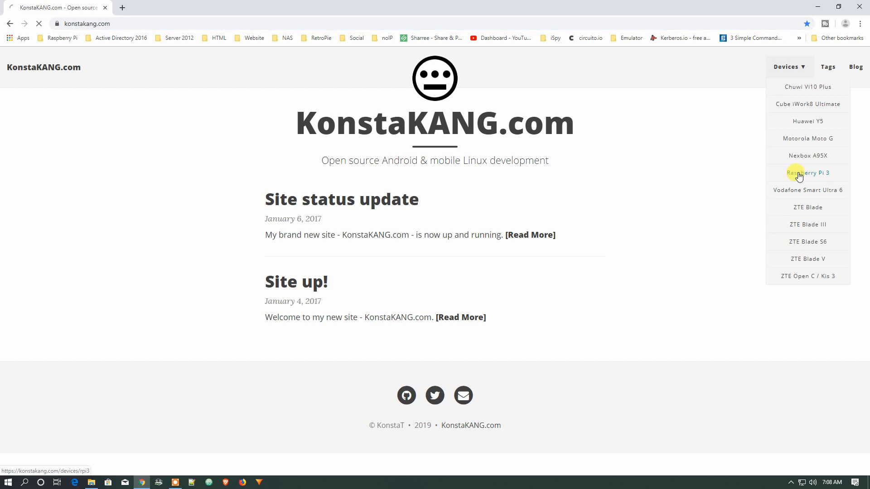
left_click(808, 172)
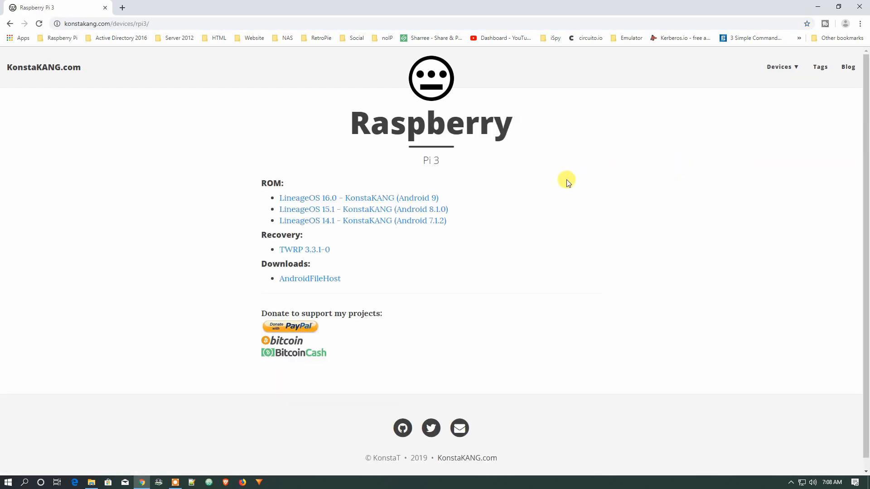
mouse_move(359, 198)
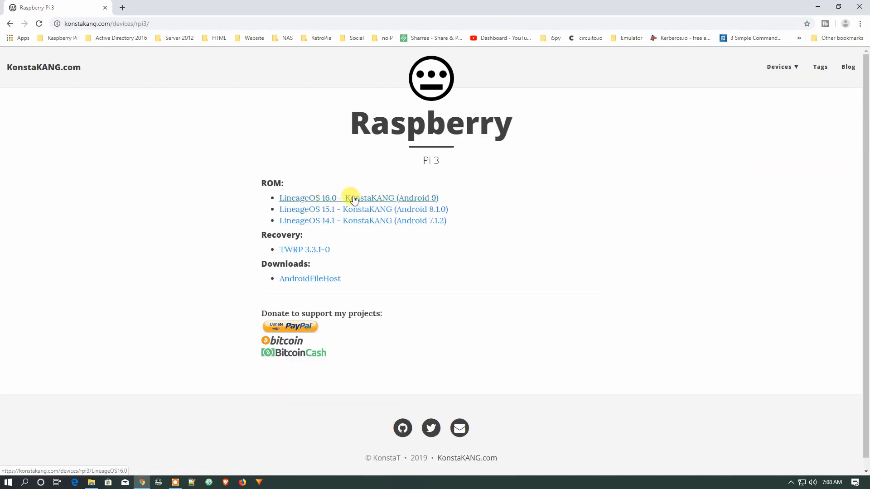
left_click(358, 198)
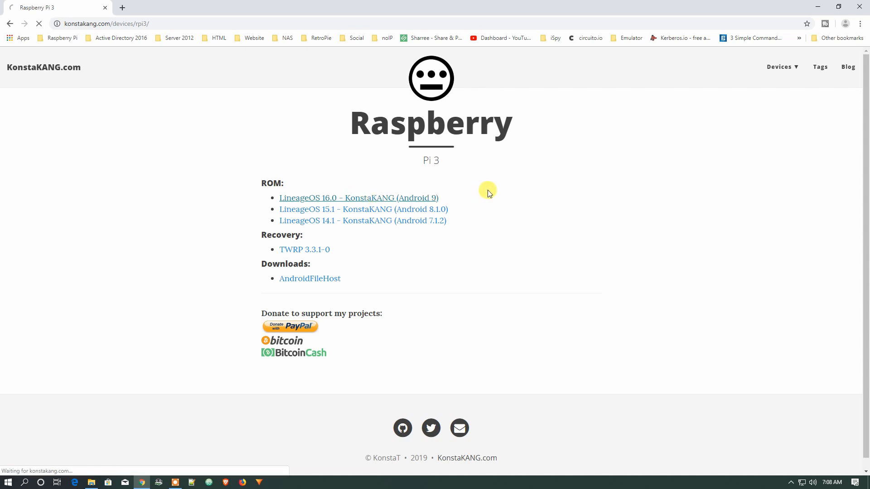
Scroll the LineageOS 16.0 page down to the build download link and md5 checksum
left_click(358, 198)
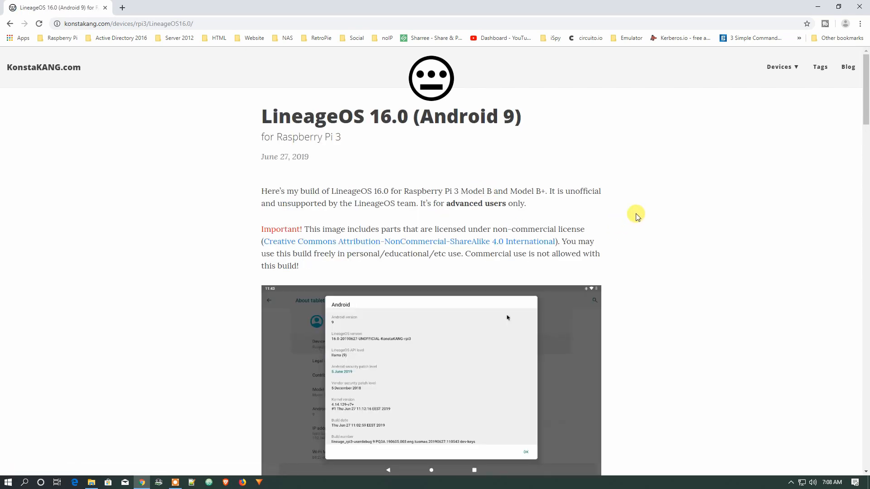
scroll("down", 3)
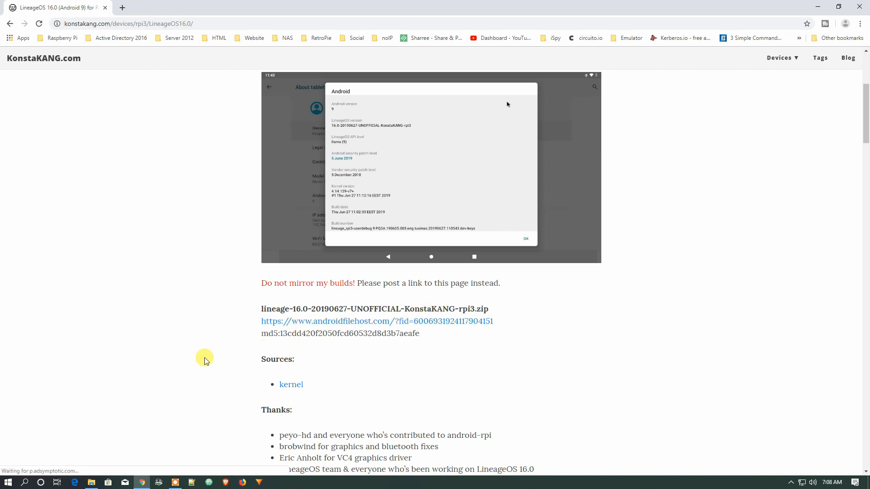
Select the LineageOS zip in Downloads and dismiss the 'You need to format the disk' popup
left_click(90, 481)
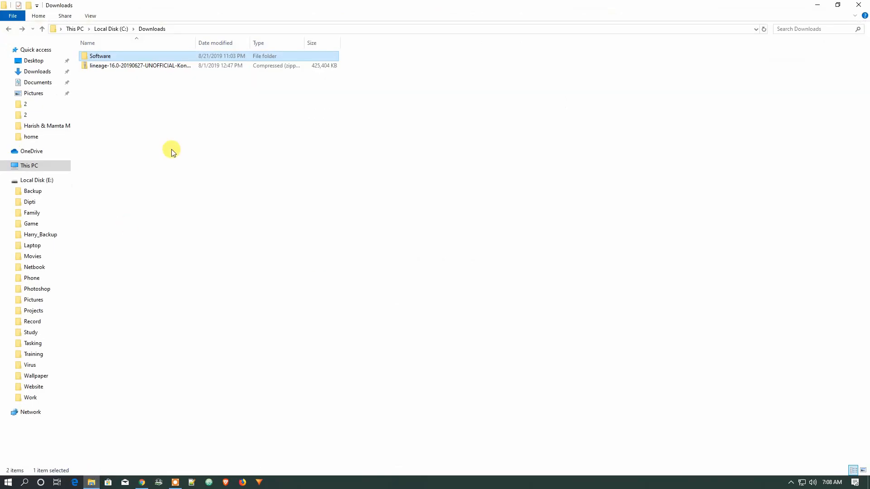
left_click(140, 65)
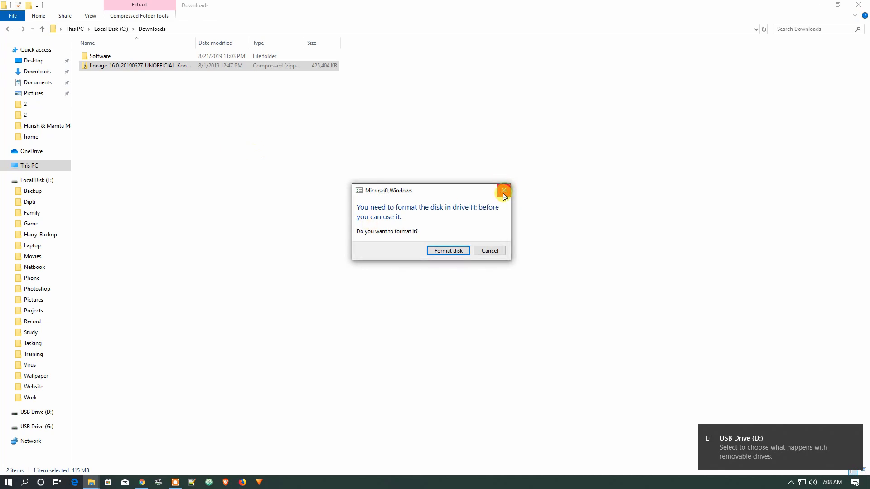
left_click(502, 190)
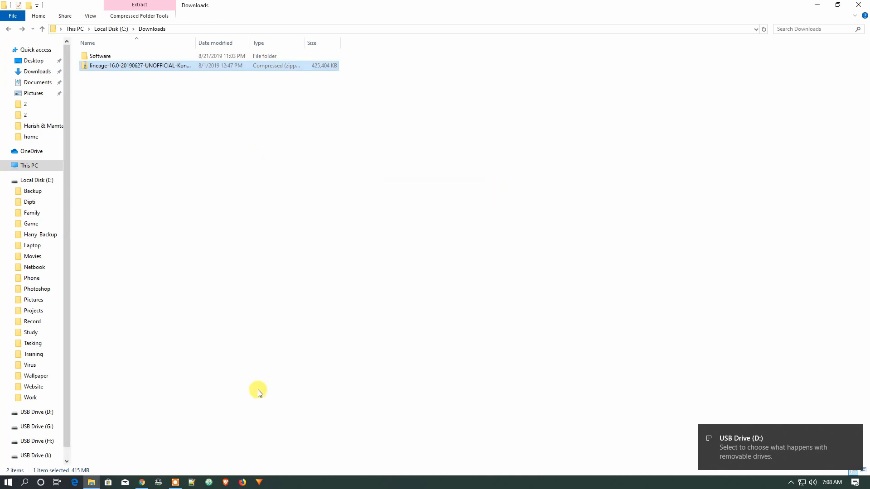
mouse_move(163, 467)
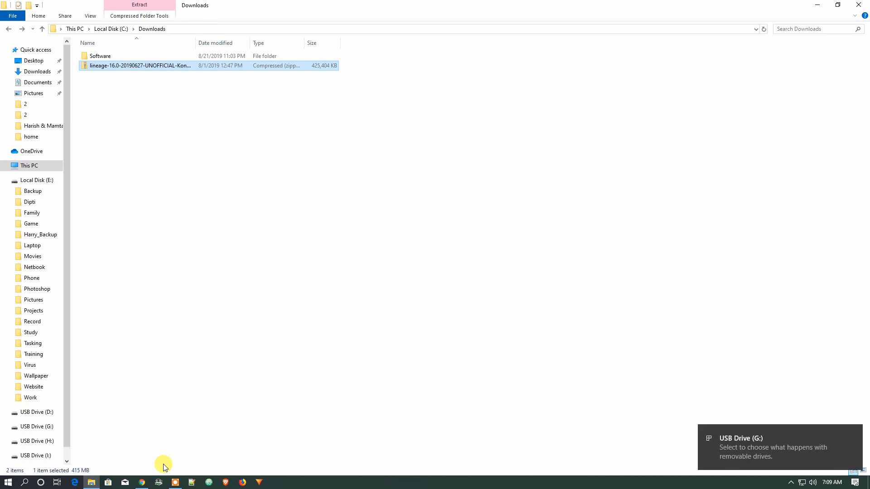
mouse_move(167, 435)
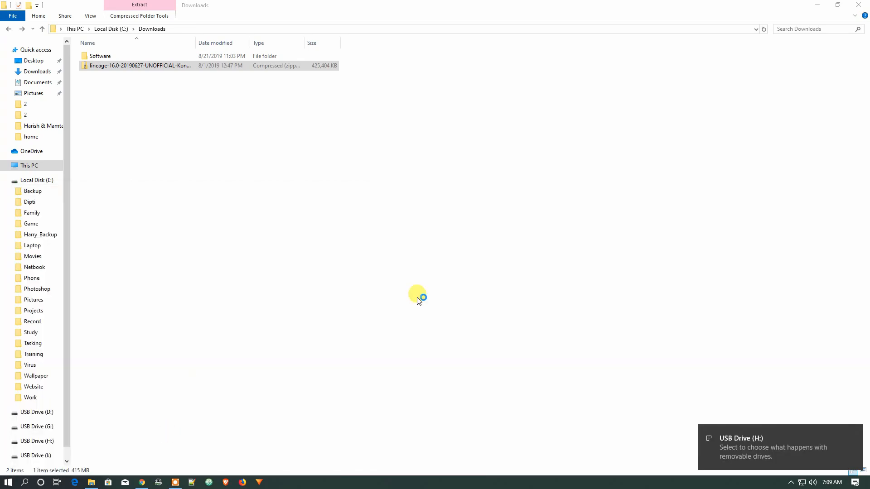
Bring up SD Card Formatter and enter 'Android 9' as the volume label
left_click(282, 481)
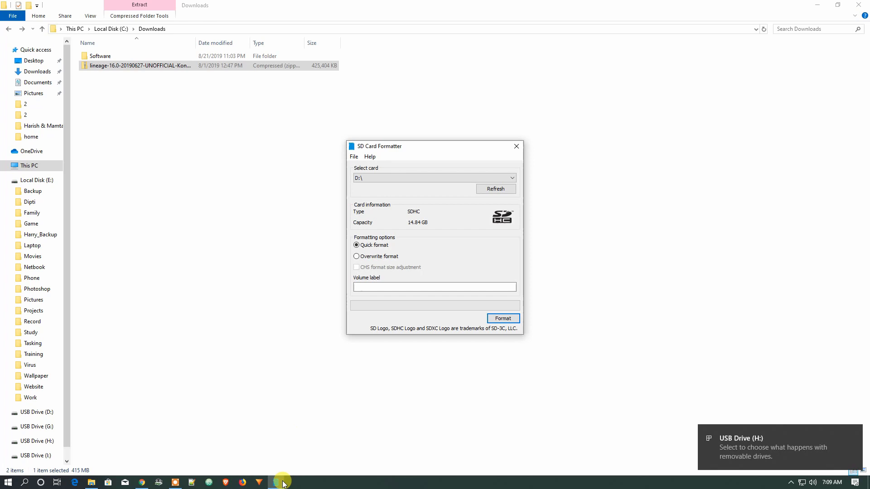
right_click(276, 482)
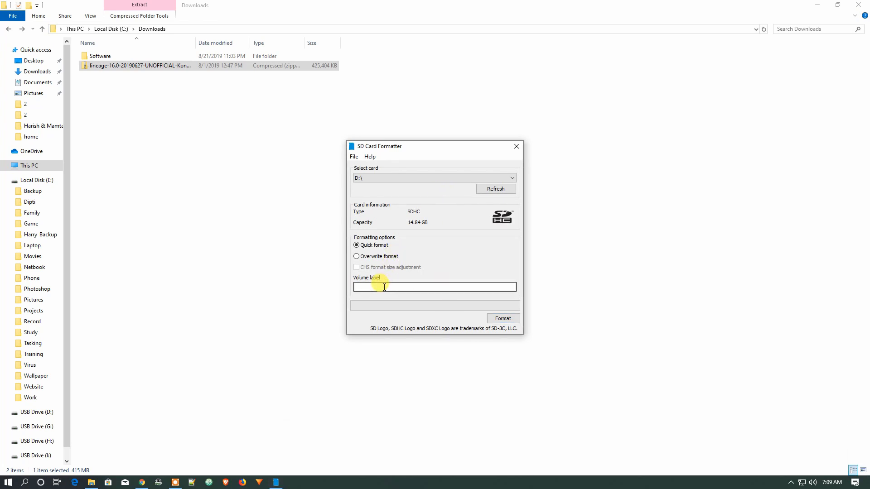
type("A")
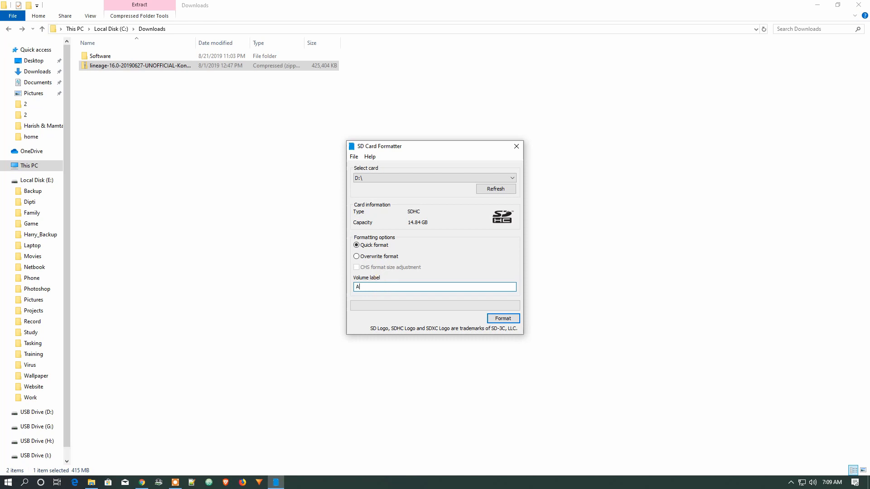
type("ndroid 9")
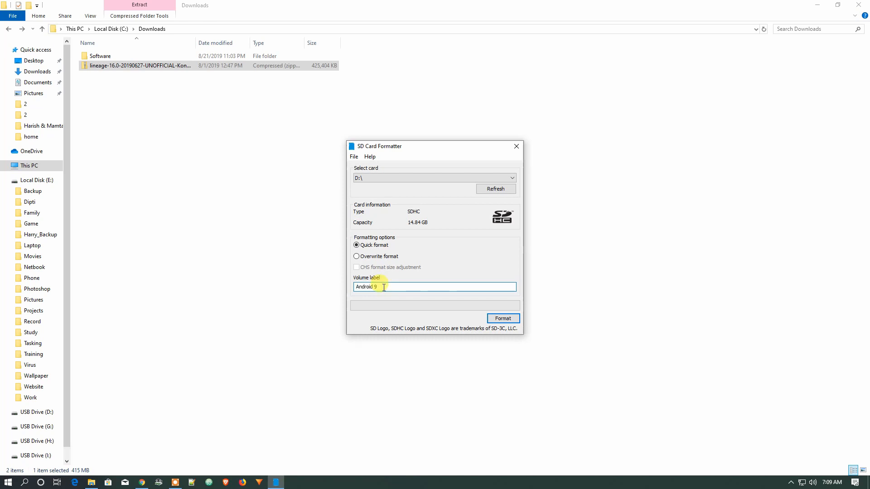
Format the 14.84 GB card as FAT32, confirm erasing, acknowledge success, and close the formatter
left_click(502, 319)
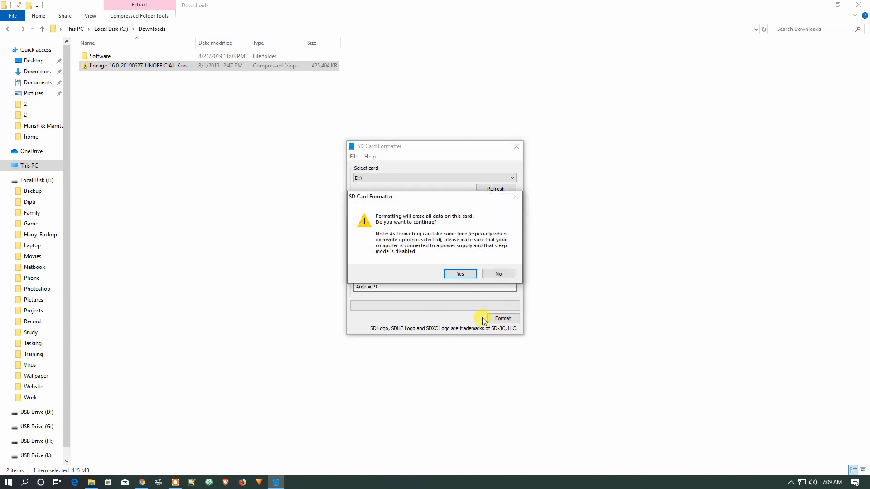
left_click(460, 273)
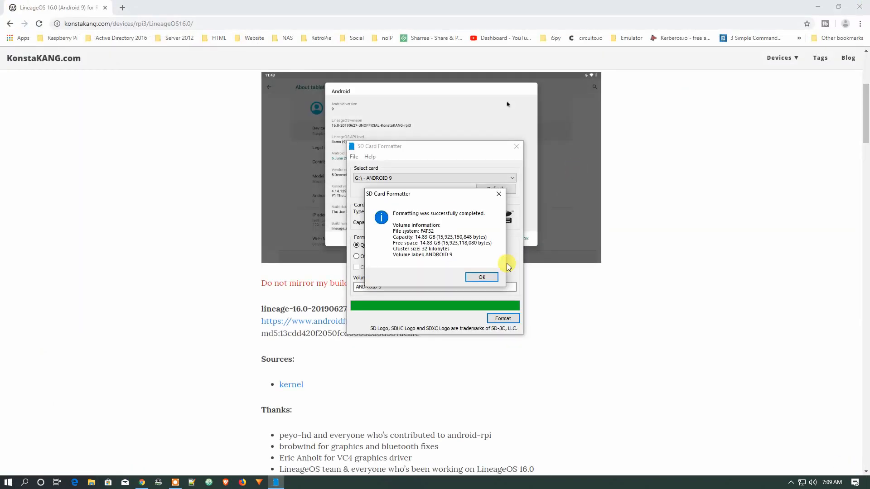
left_click(481, 277)
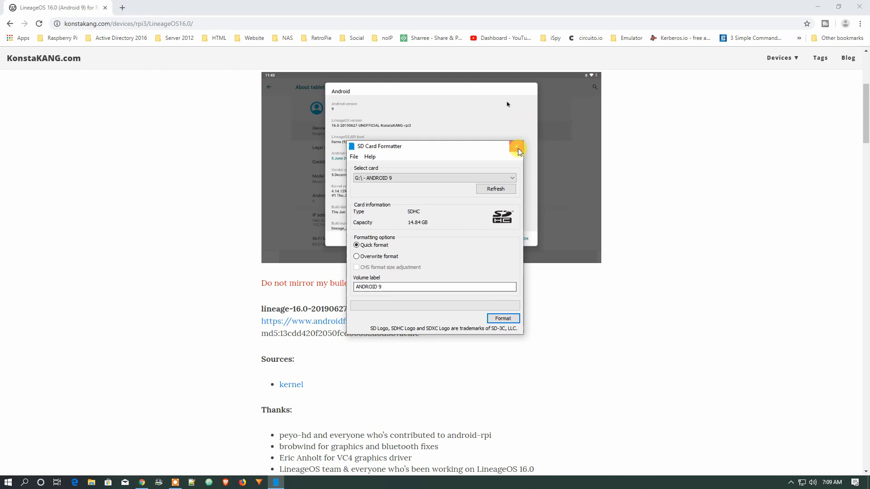
left_click(516, 147)
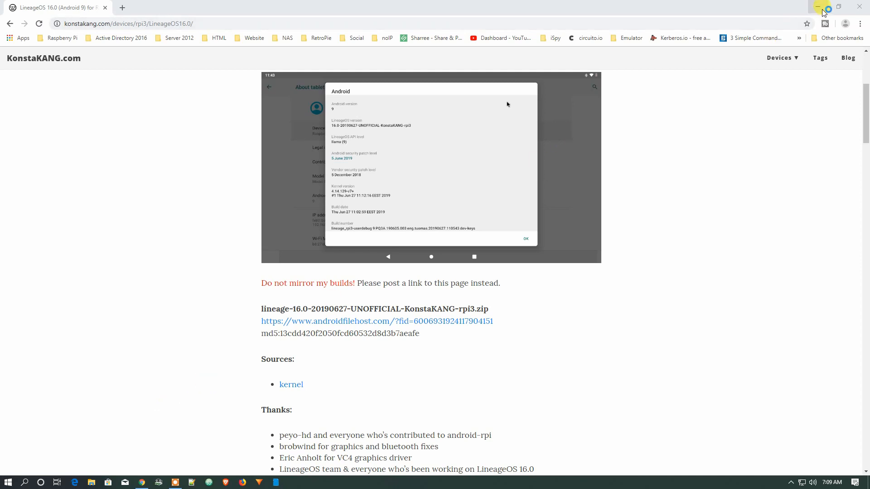
mouse_move(839, 7)
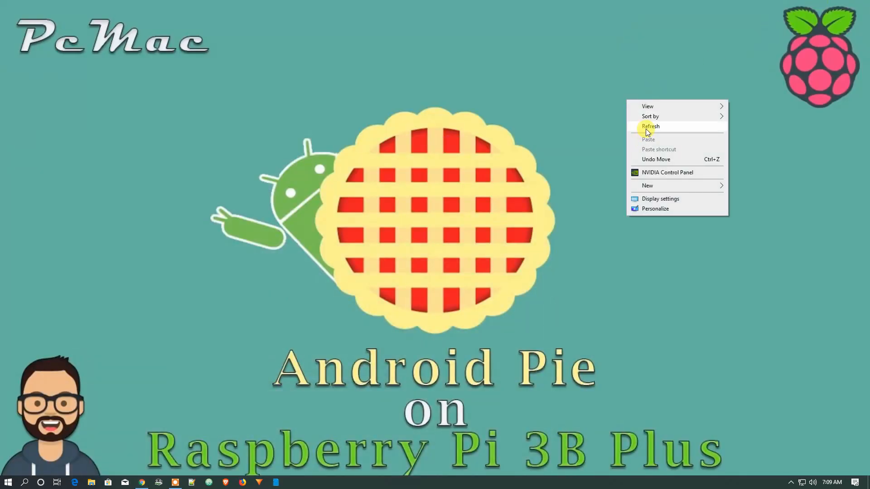
Refresh the Windows desktop from its right-click menu
left_click(650, 126)
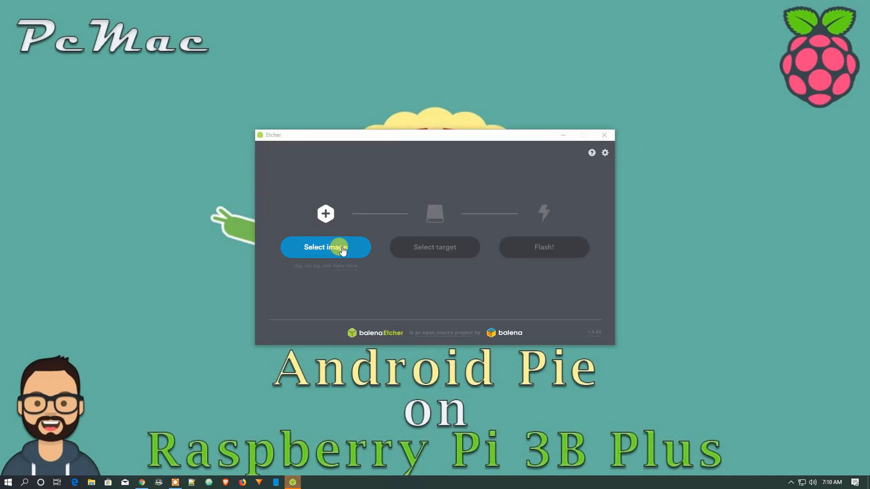
Load the LineageOS rpi3 .img from This PC and target the 15.93 GB USB device
left_click(325, 247)
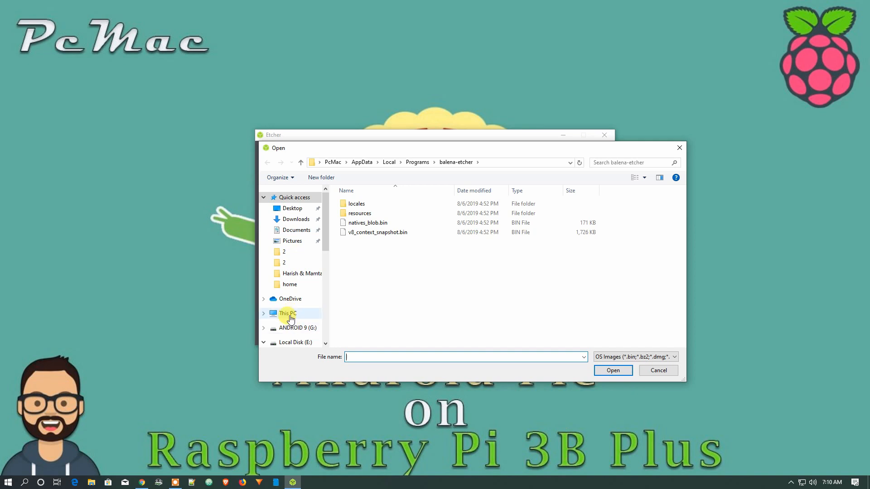
left_click(288, 313)
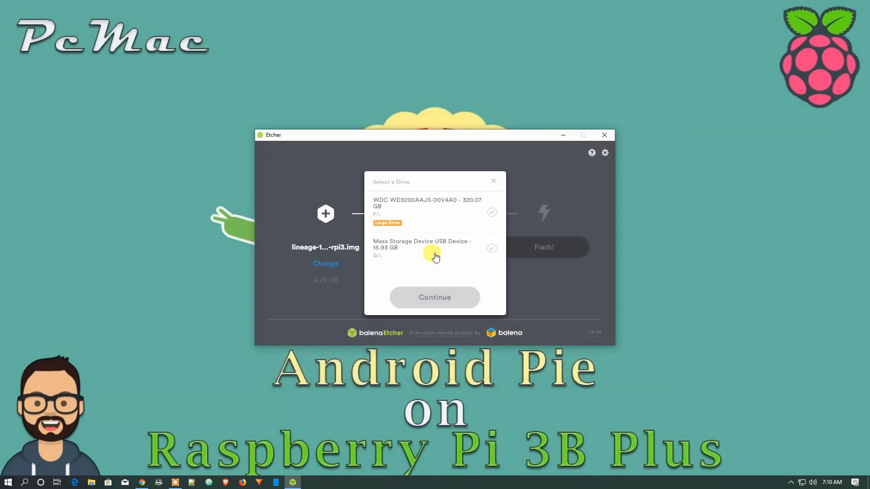
left_click(435, 248)
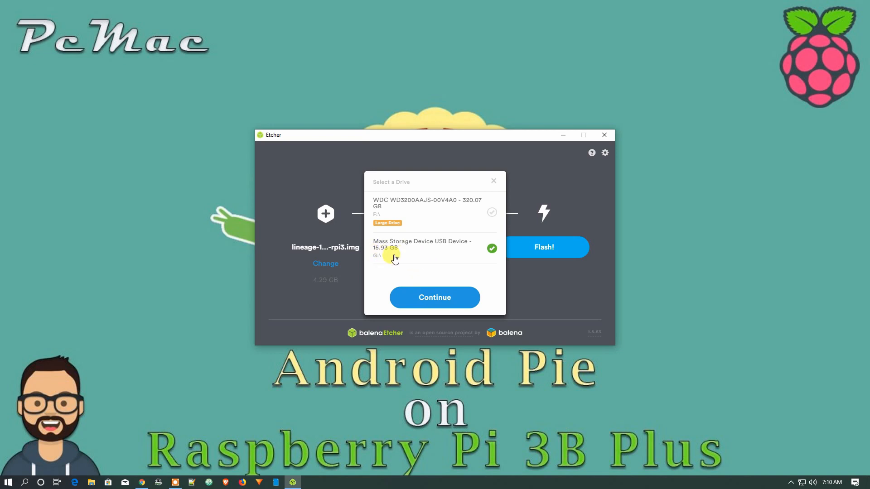
Flash the LineageOS rpi3 image to the Mass Storage USB Device
left_click(435, 297)
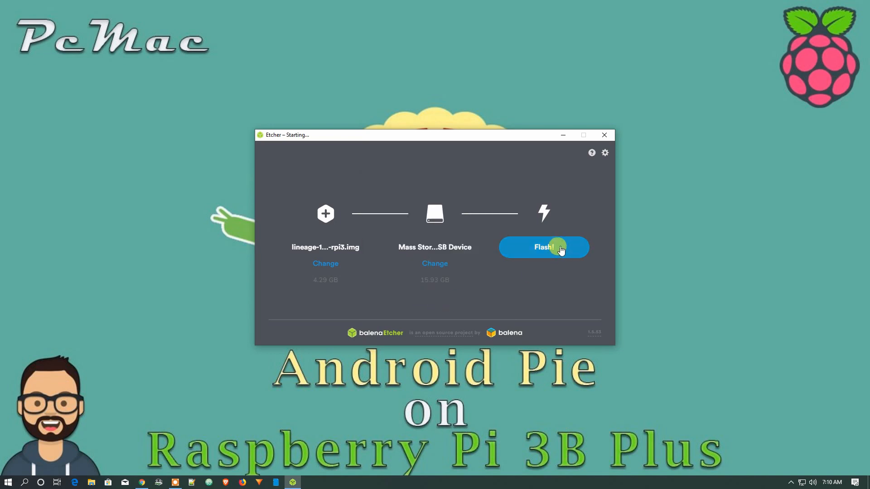
left_click(544, 247)
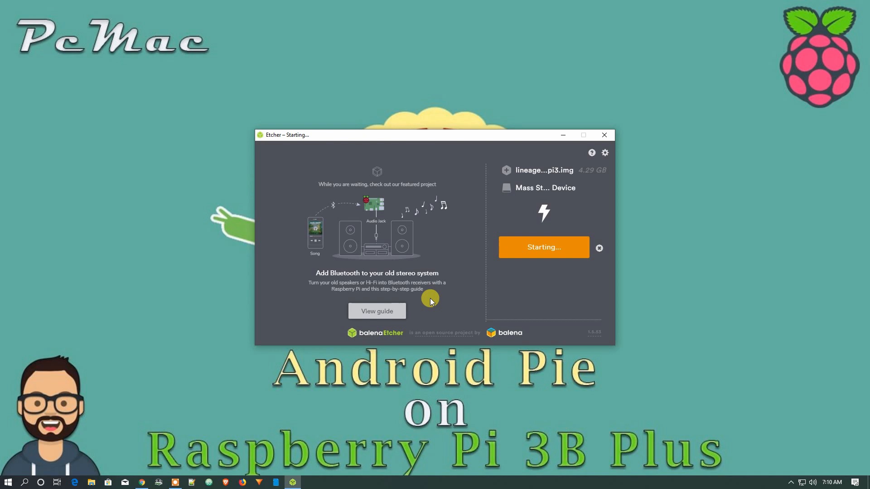
mouse_move(432, 336)
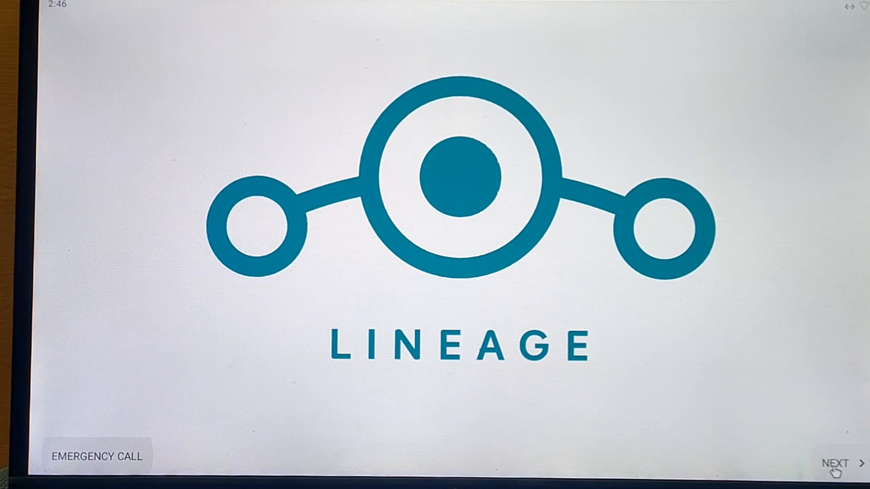
Pass the welcome screen, keep English (United States), and open the time zone list
left_click(839, 462)
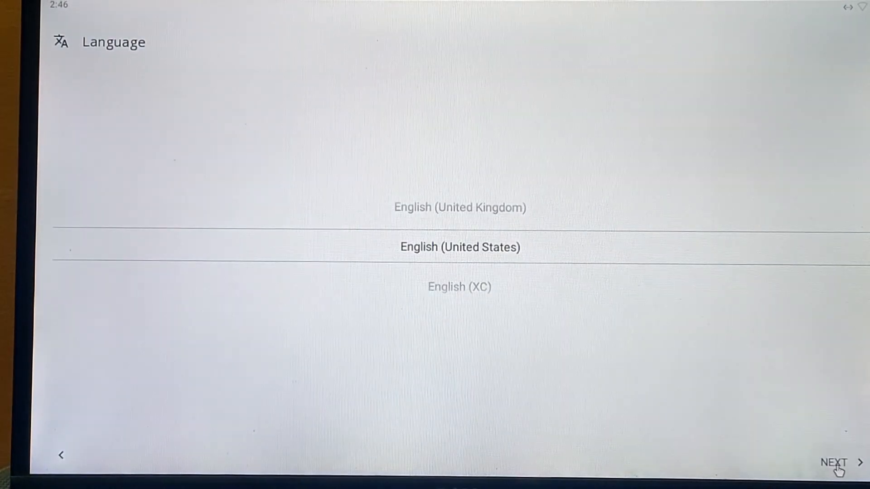
left_click(837, 462)
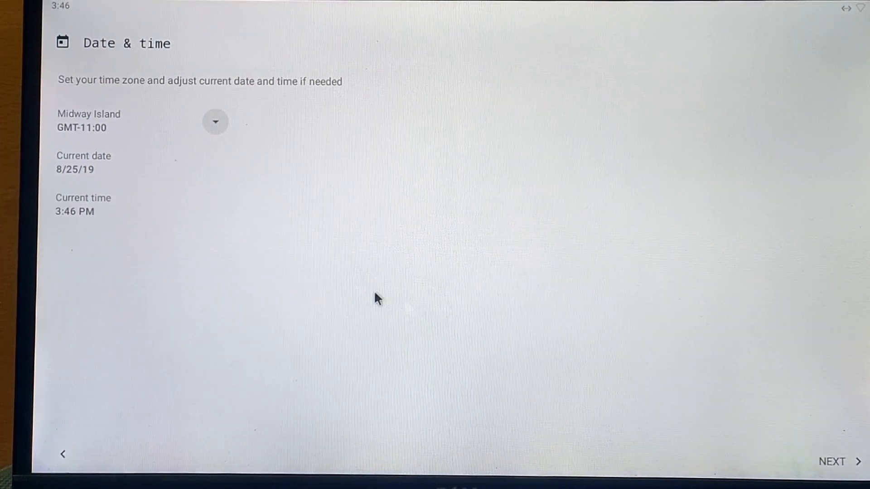
left_click(216, 121)
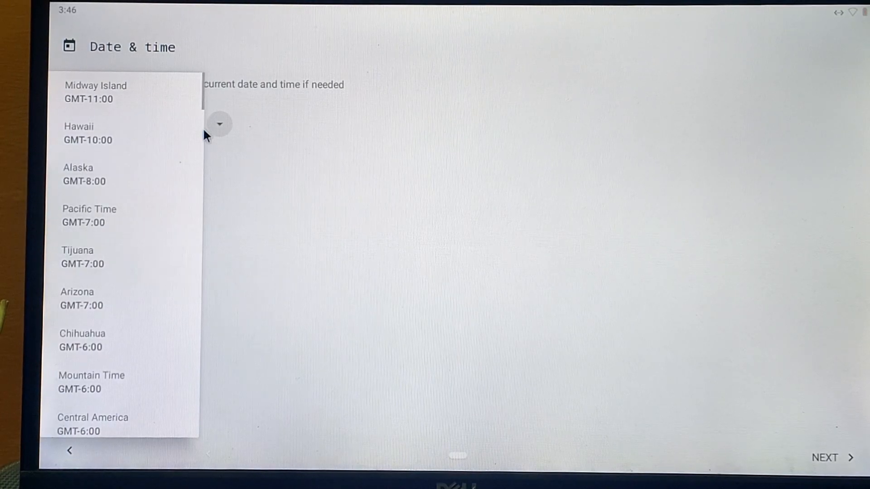
Scroll the time zone list down to Asian zones like Tehran and Kabul
scroll("down", 3)
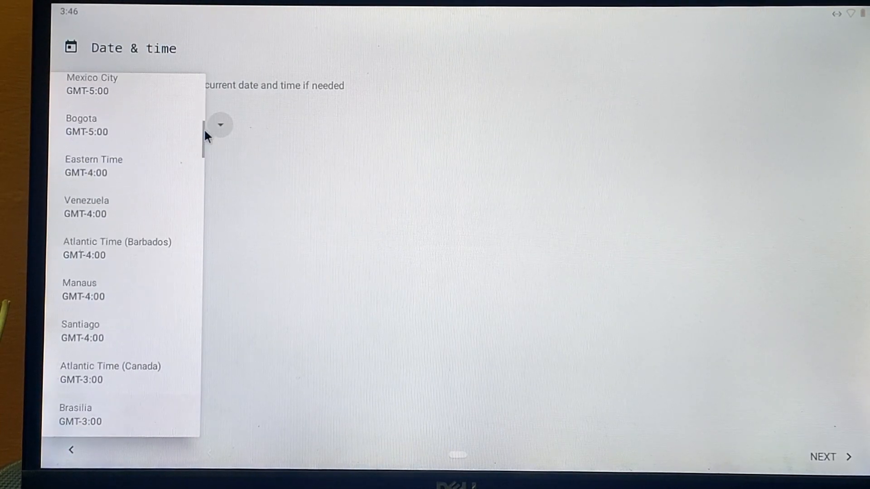
scroll("down", 3)
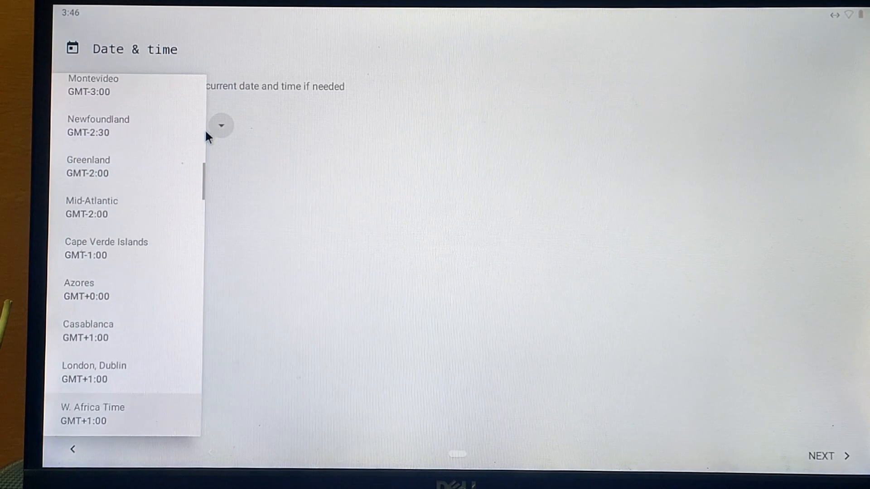
scroll("down", 3)
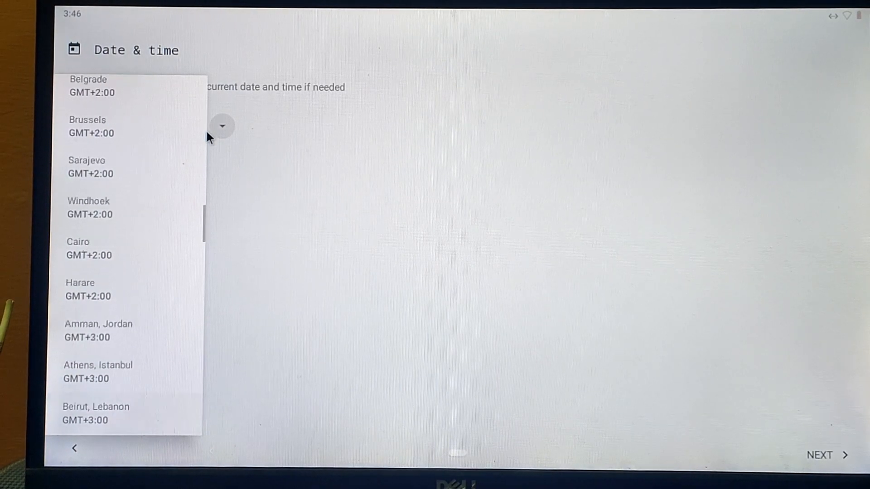
scroll("down", 3)
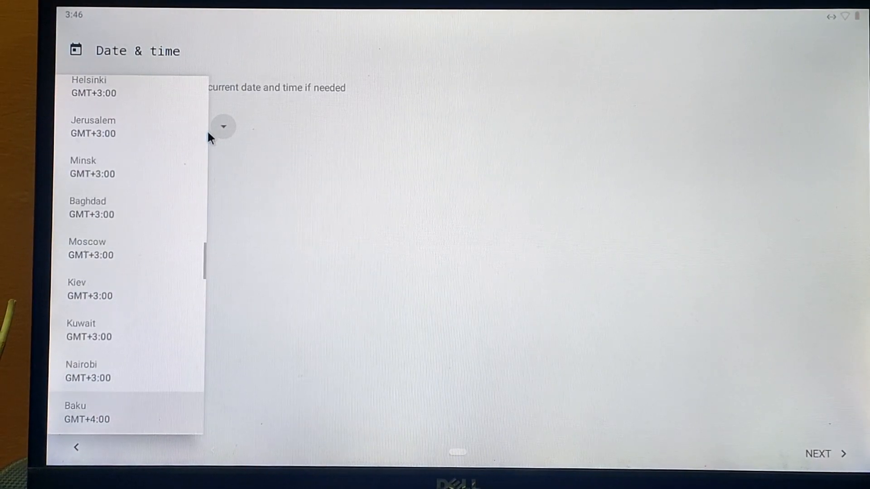
scroll("down", 3)
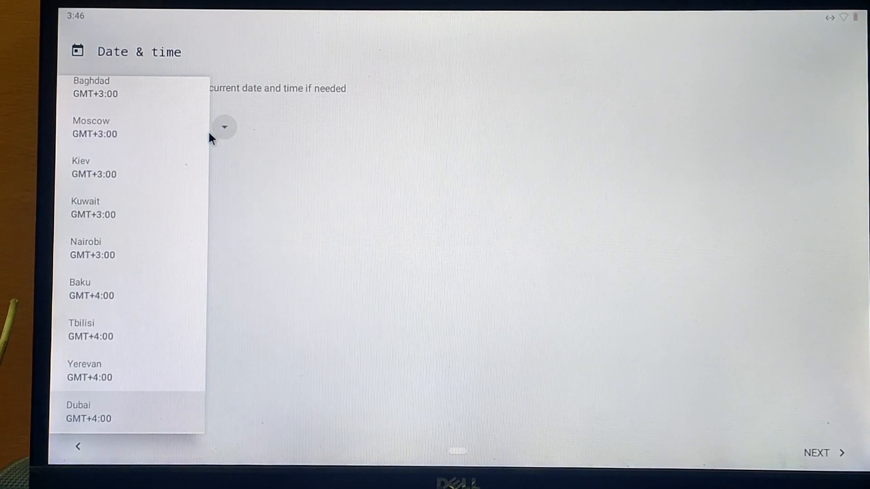
scroll("down", 3)
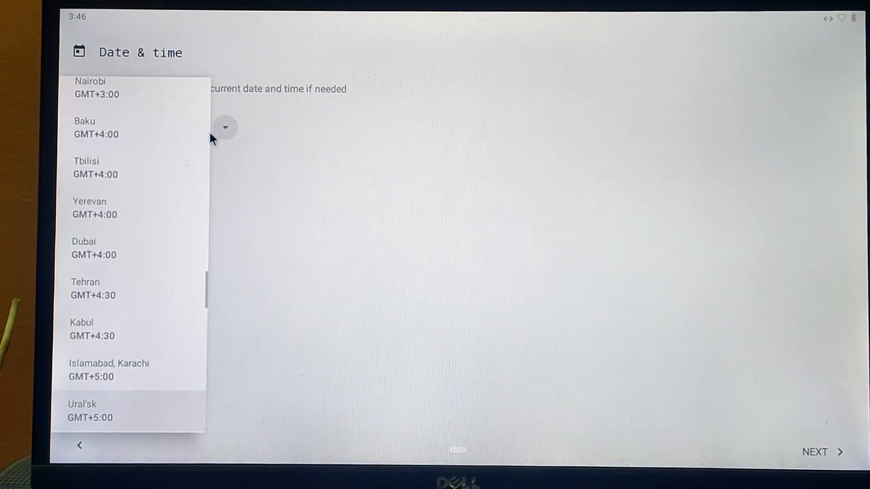
scroll("down", 3)
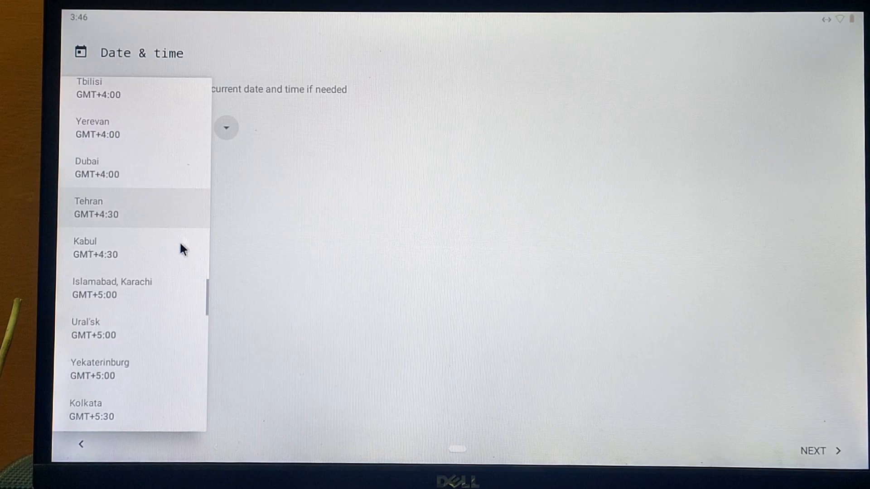
Pick a time zone, accept location and LineageOS features defaults, skip screen lock, and start
left_click(91, 410)
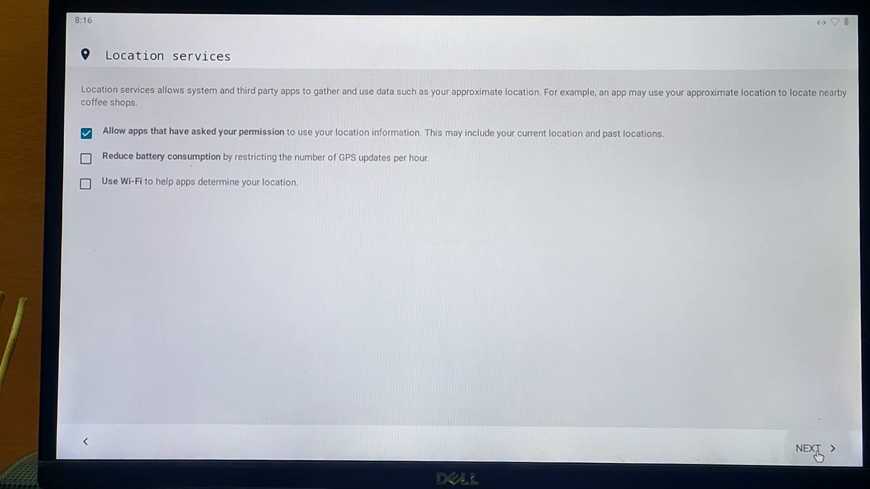
left_click(813, 447)
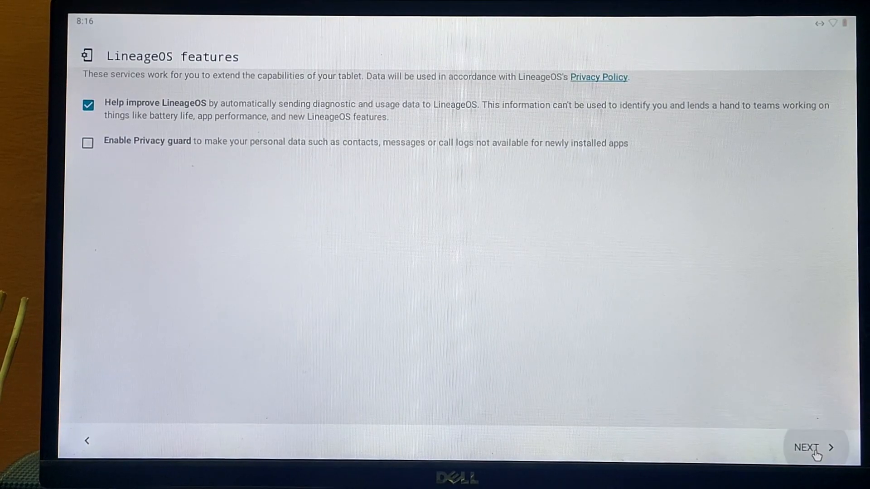
left_click(810, 447)
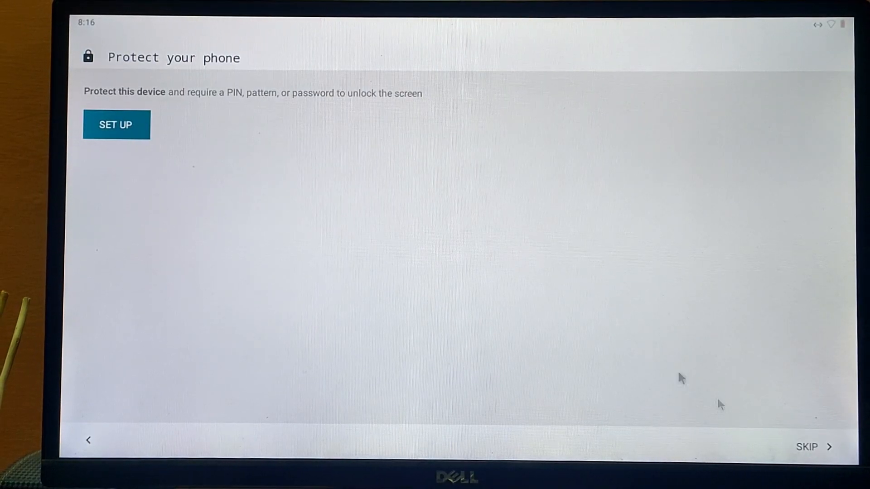
mouse_move(510, 289)
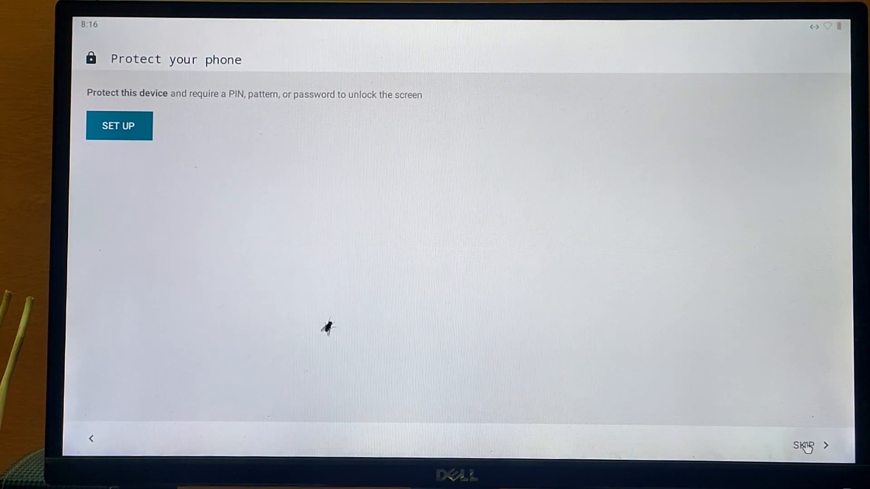
left_click(805, 445)
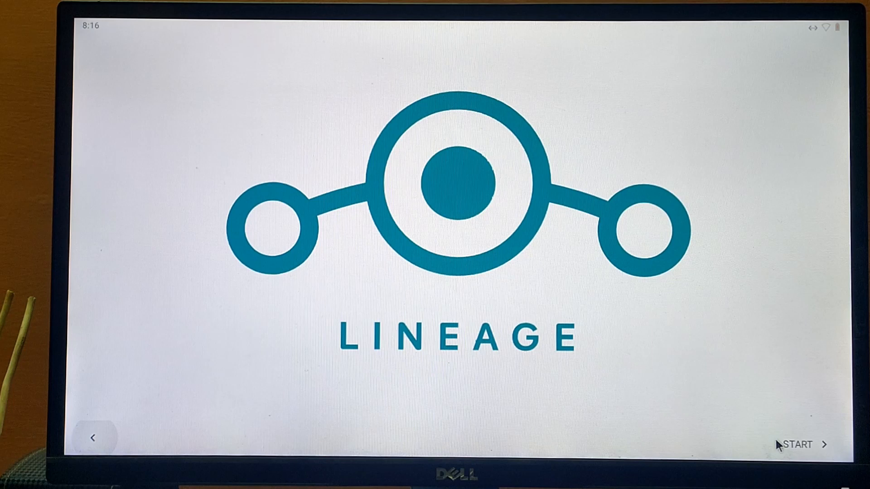
left_click(797, 444)
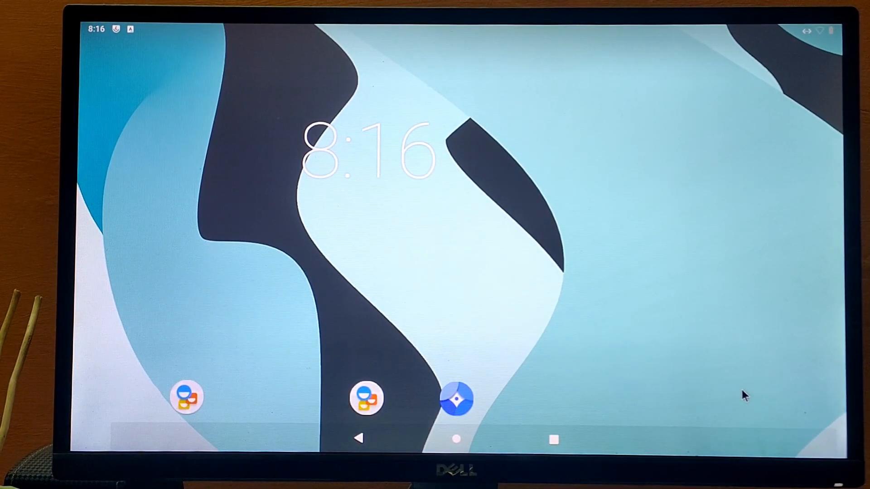
mouse_move(678, 316)
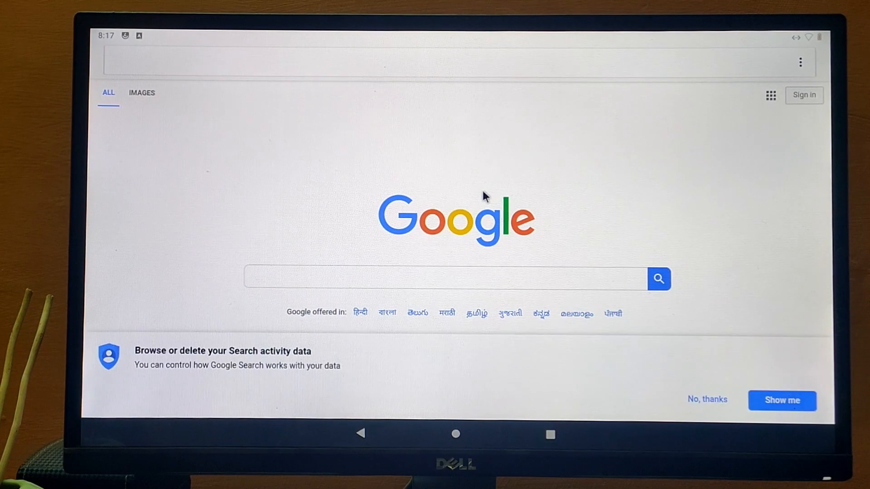
Load Google from the address bar suggestion and search for 'pcmac'
type("google")
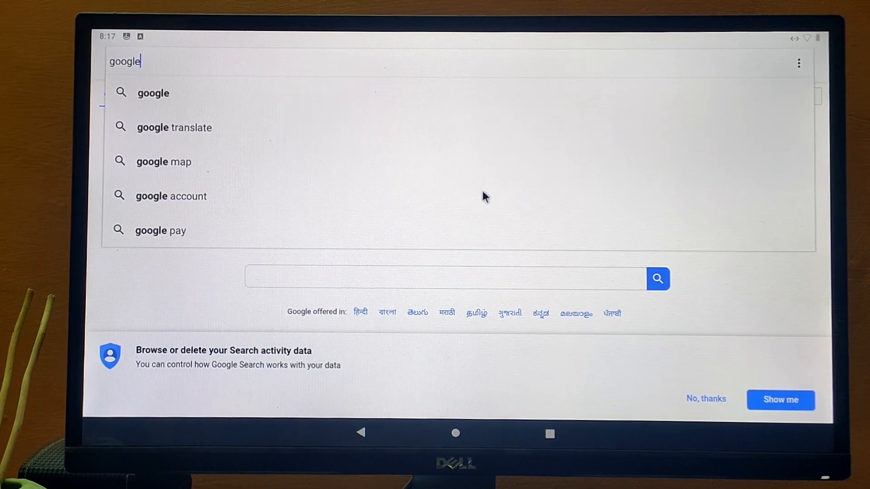
left_click(153, 93)
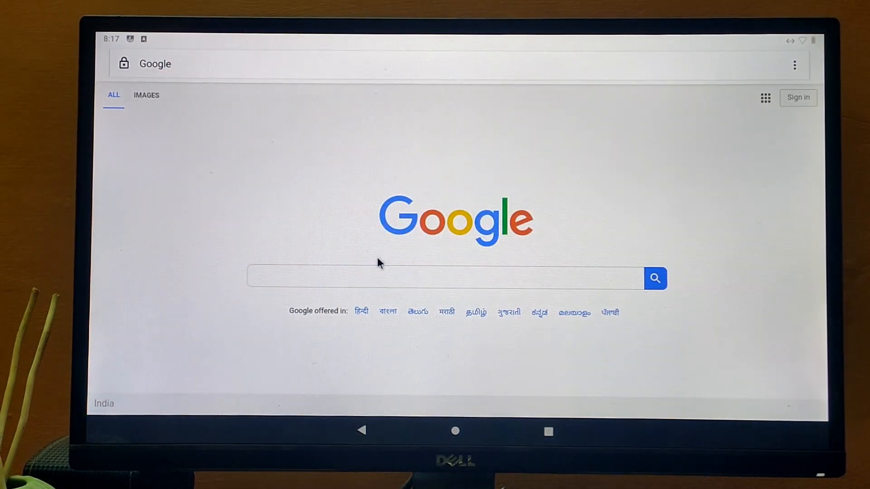
left_click(449, 278)
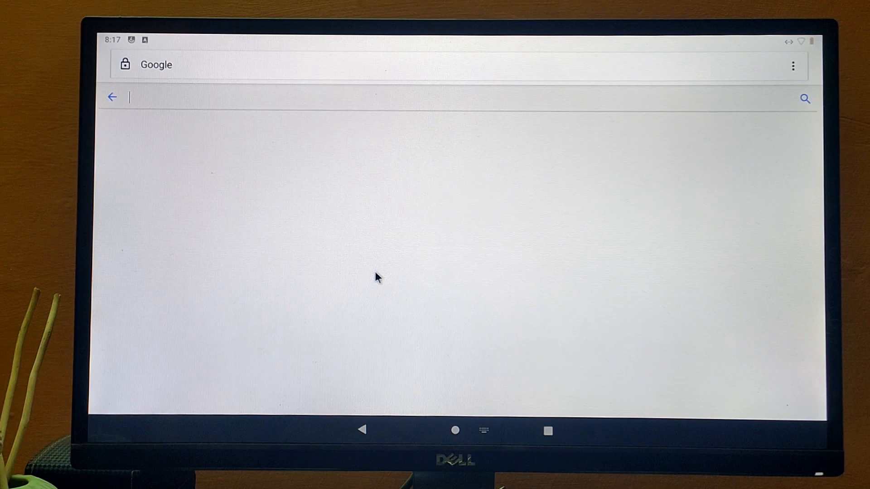
type("pcmac.biz")
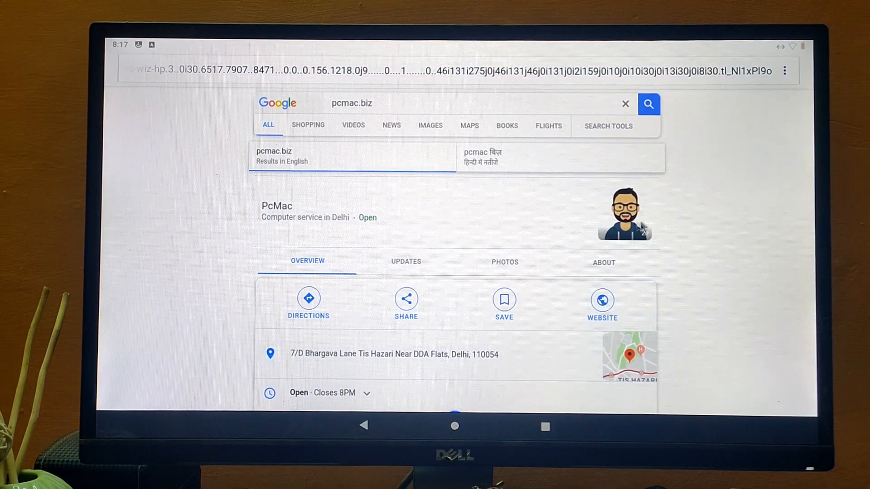
Scroll through the pcmac.biz Google results and tap a result further down
scroll("down", 3)
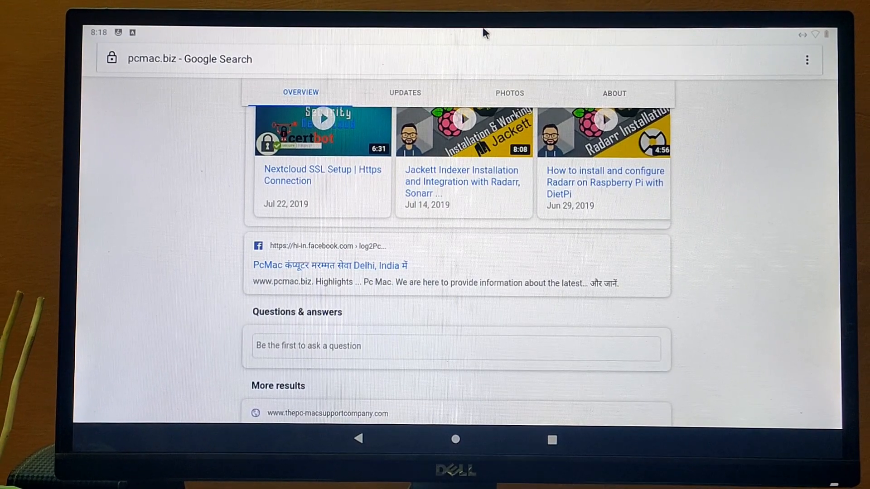
left_click(454, 439)
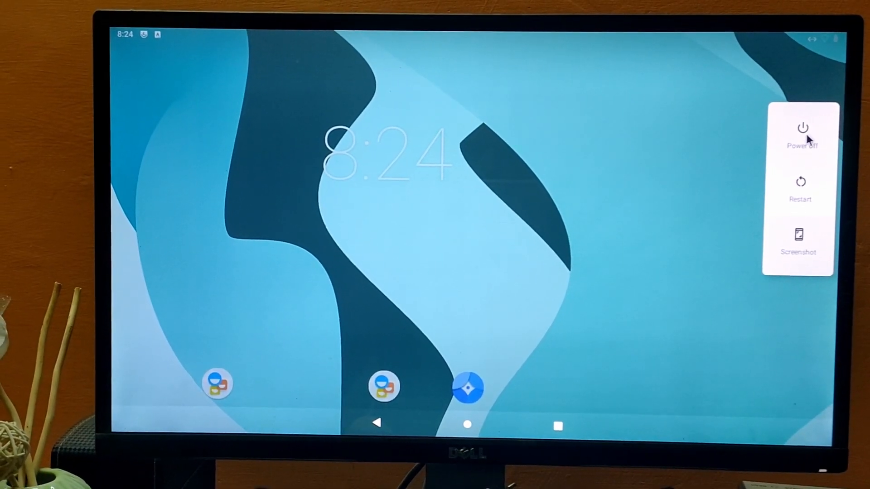
Choose Power off from the LineageOS power menu to shut down the Pi
left_click(801, 130)
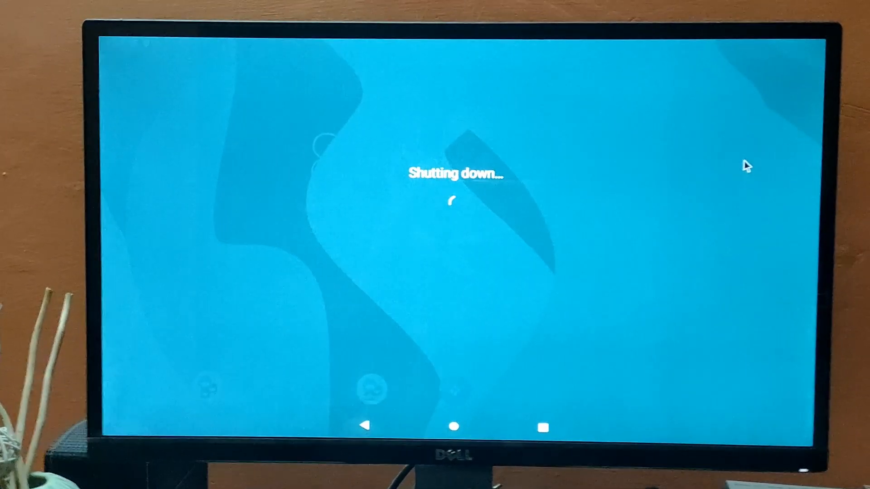